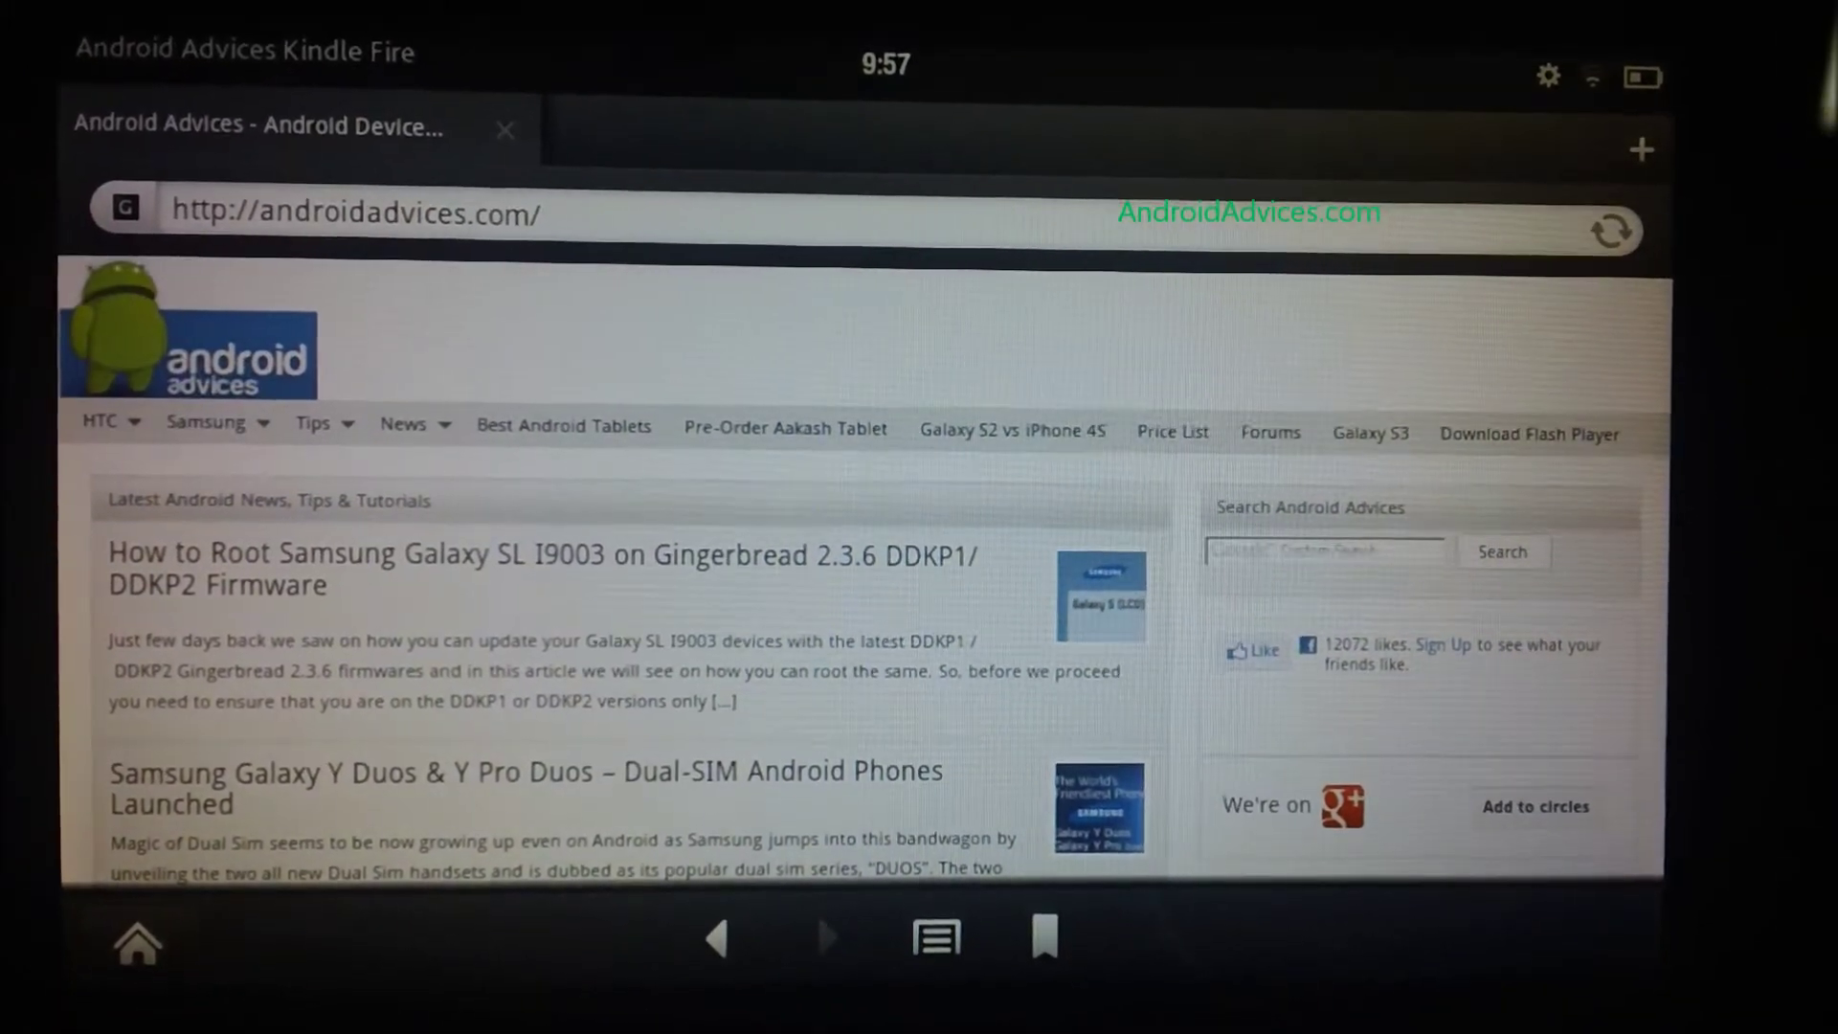
Show the browser menu with bookmark, share, find, history, downloads and settings options.
{"action": "scroll", "scroll_direction": "down", "scroll_amount": 3}
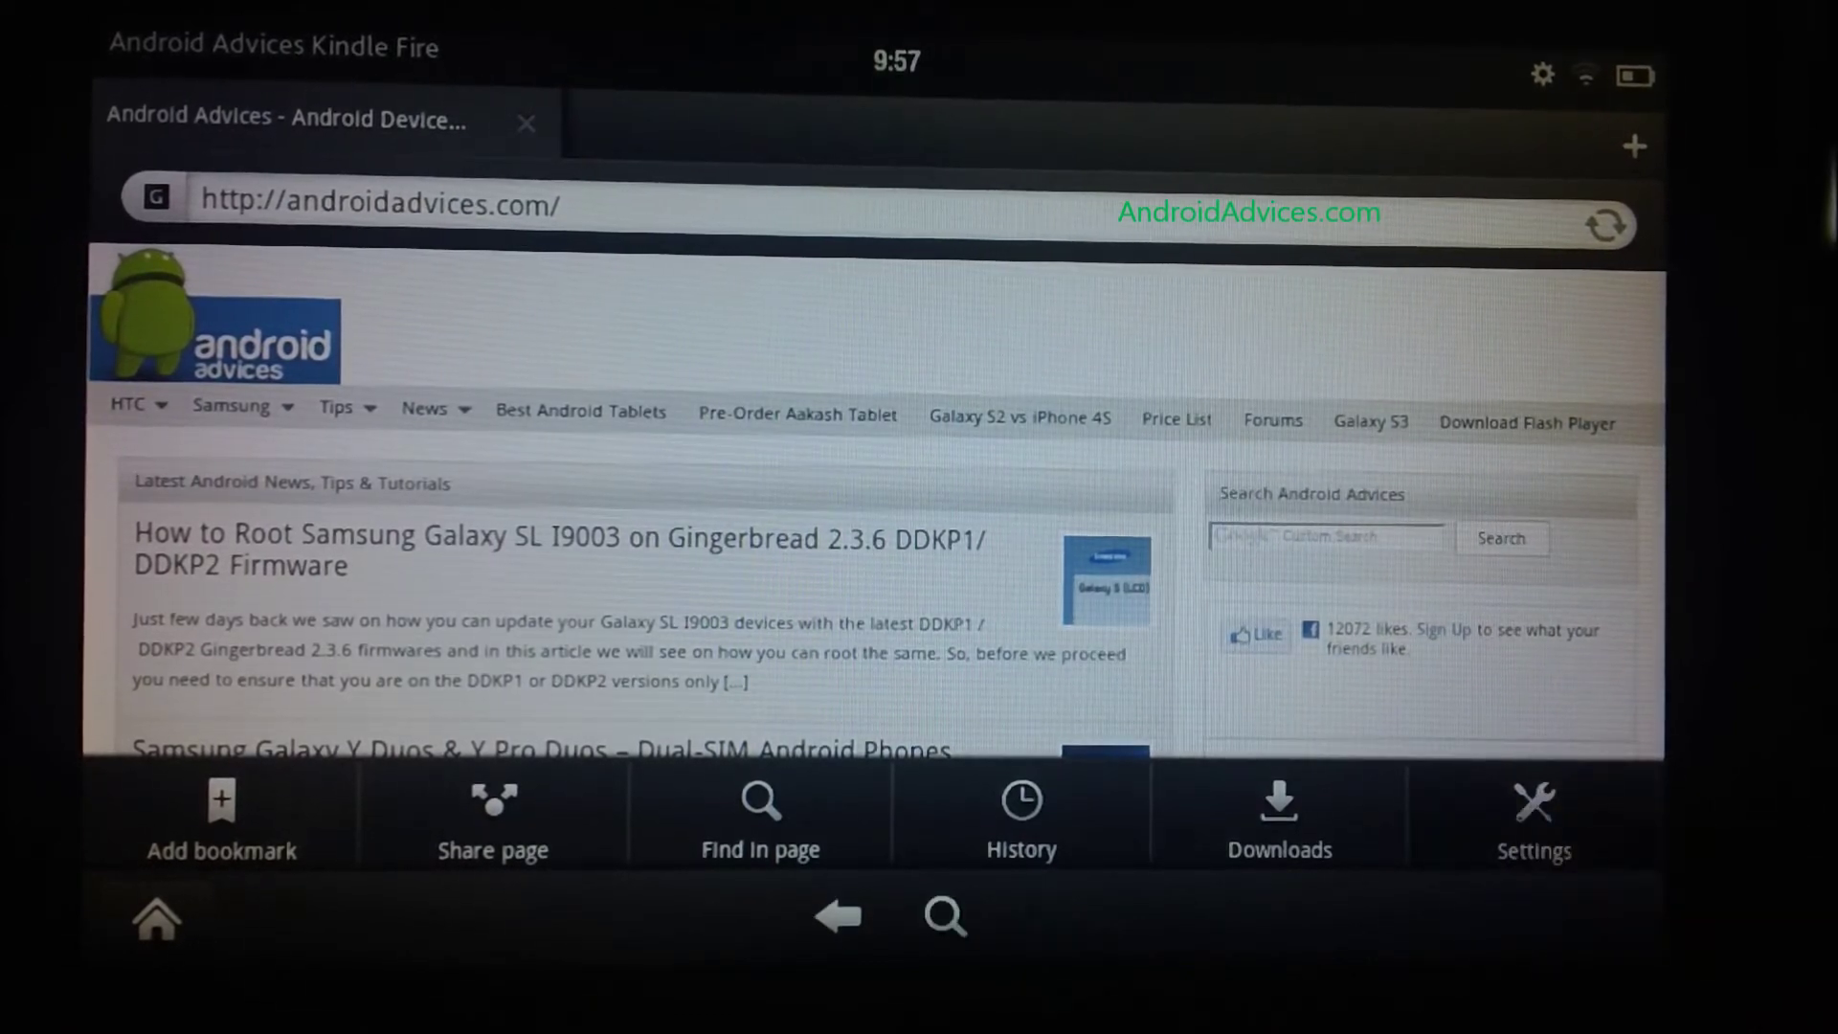
Go into Silk settings and reach the Advanced options section.
{"action": "left_click", "coordinate": [1534, 816]}
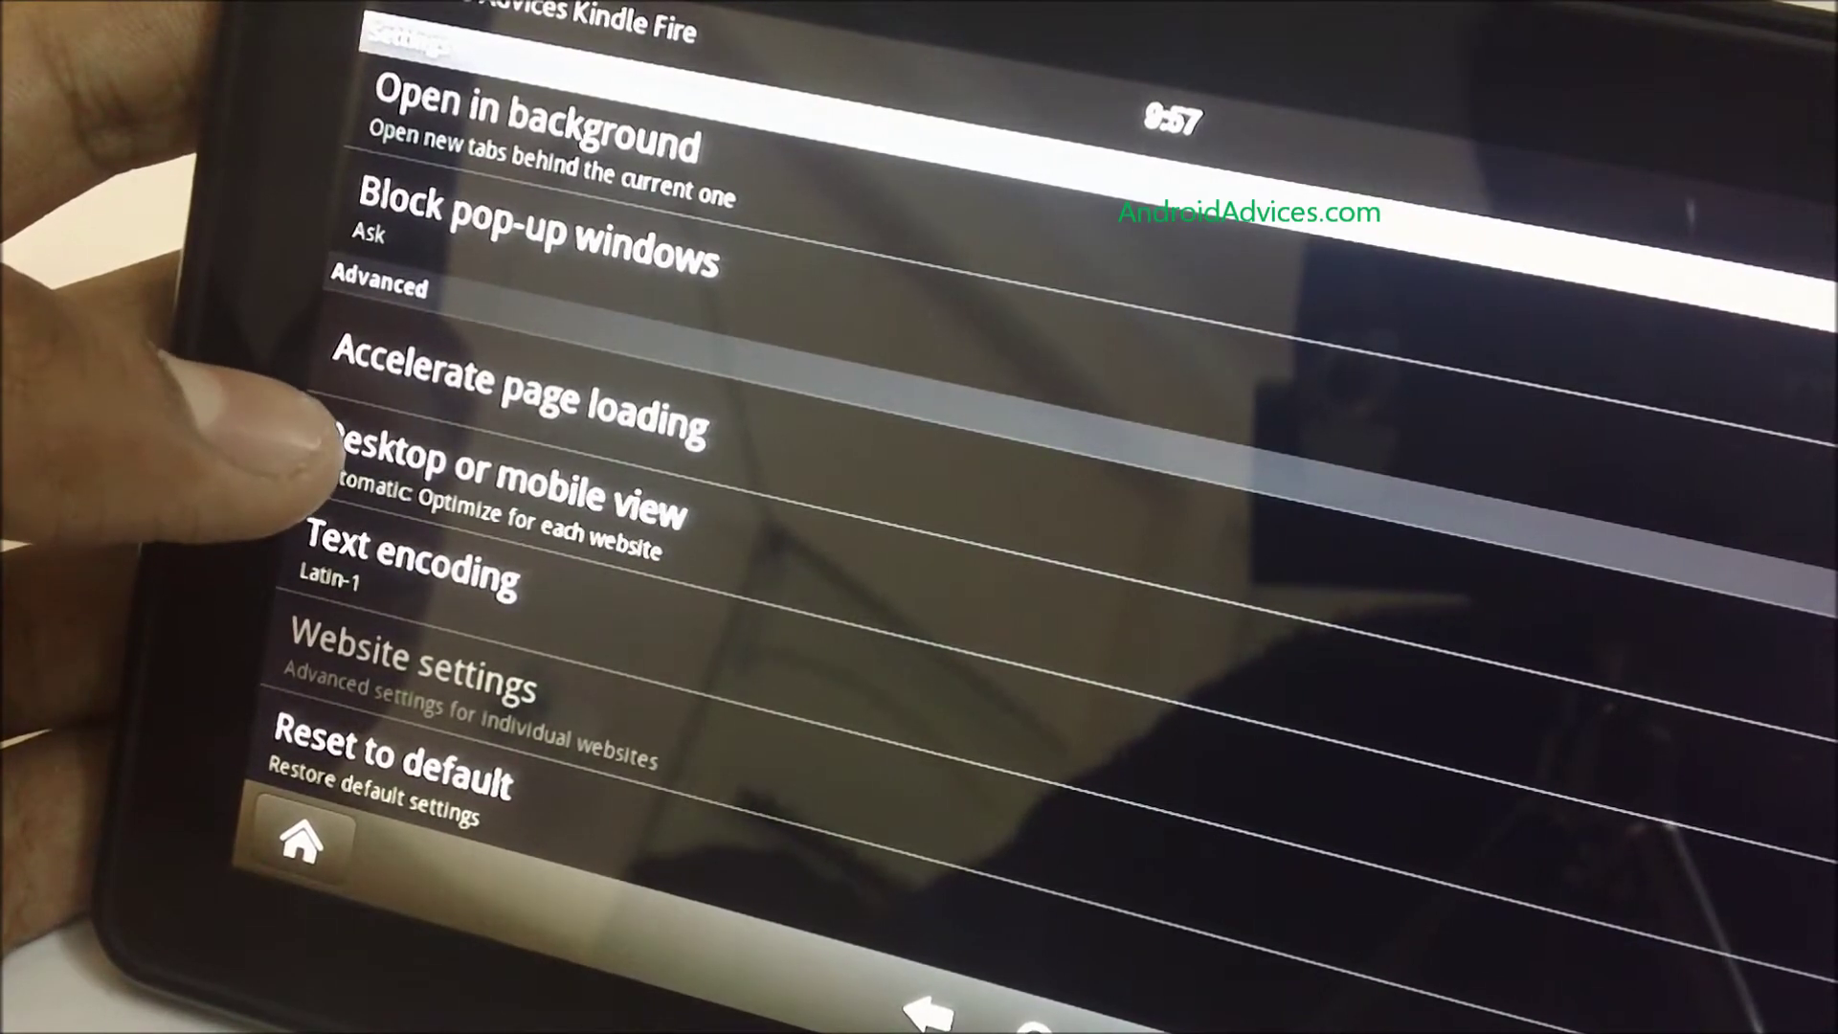
Choose the Desktop or mobile view setting to pick Mobile.
{"action": "left_click", "coordinate": [491, 483]}
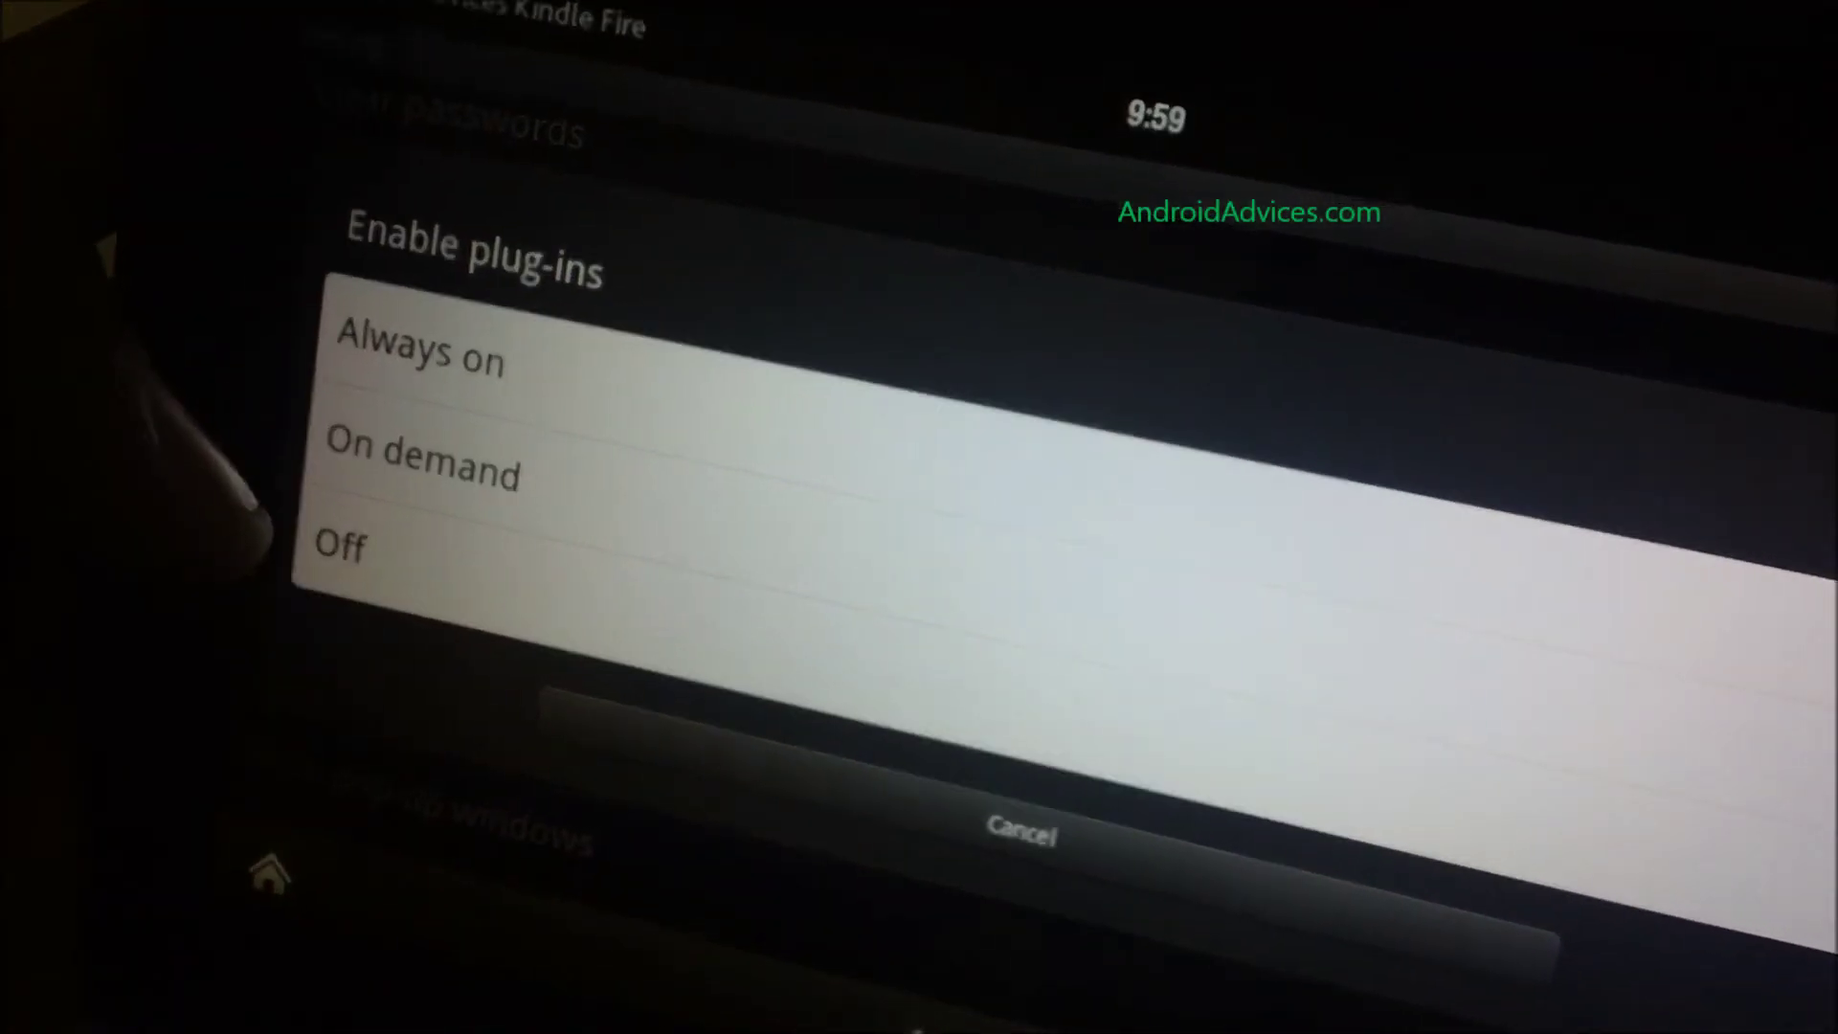
Set Enable plug-ins to On demand and return to the general options.
{"action": "left_click", "coordinate": [345, 546]}
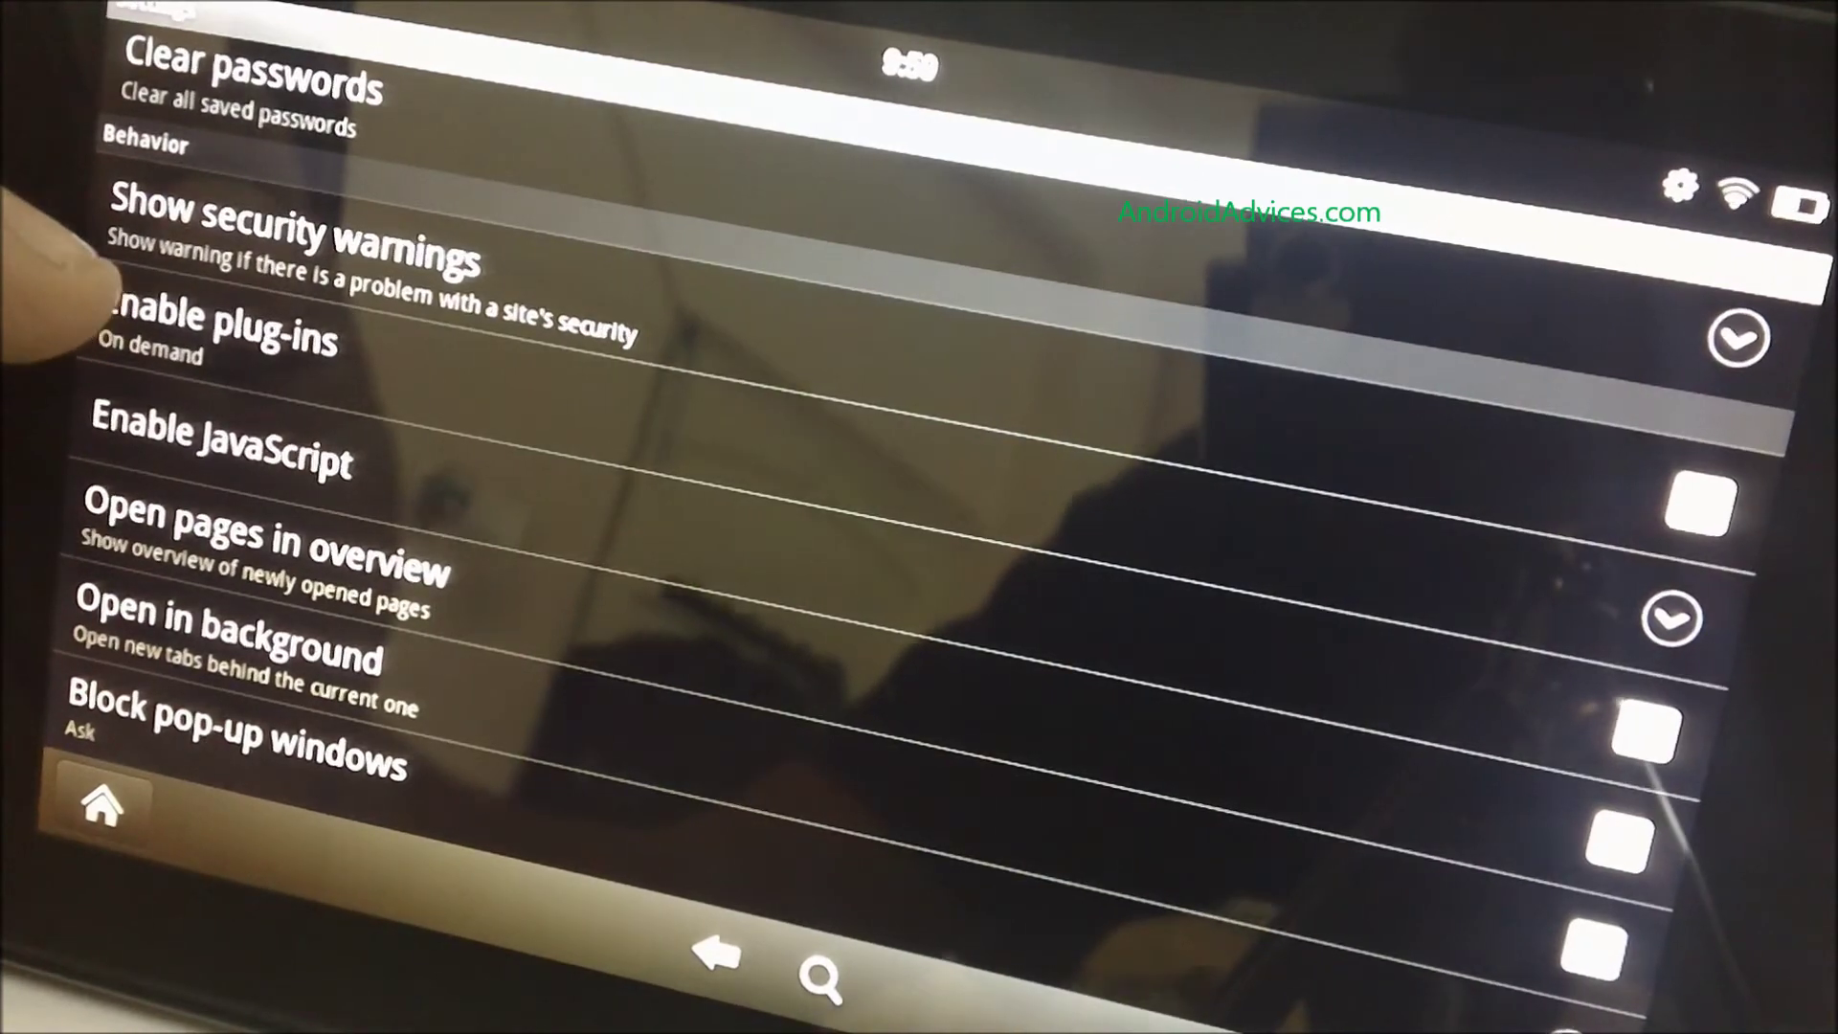
{"action": "left_click", "coordinate": [191, 330]}
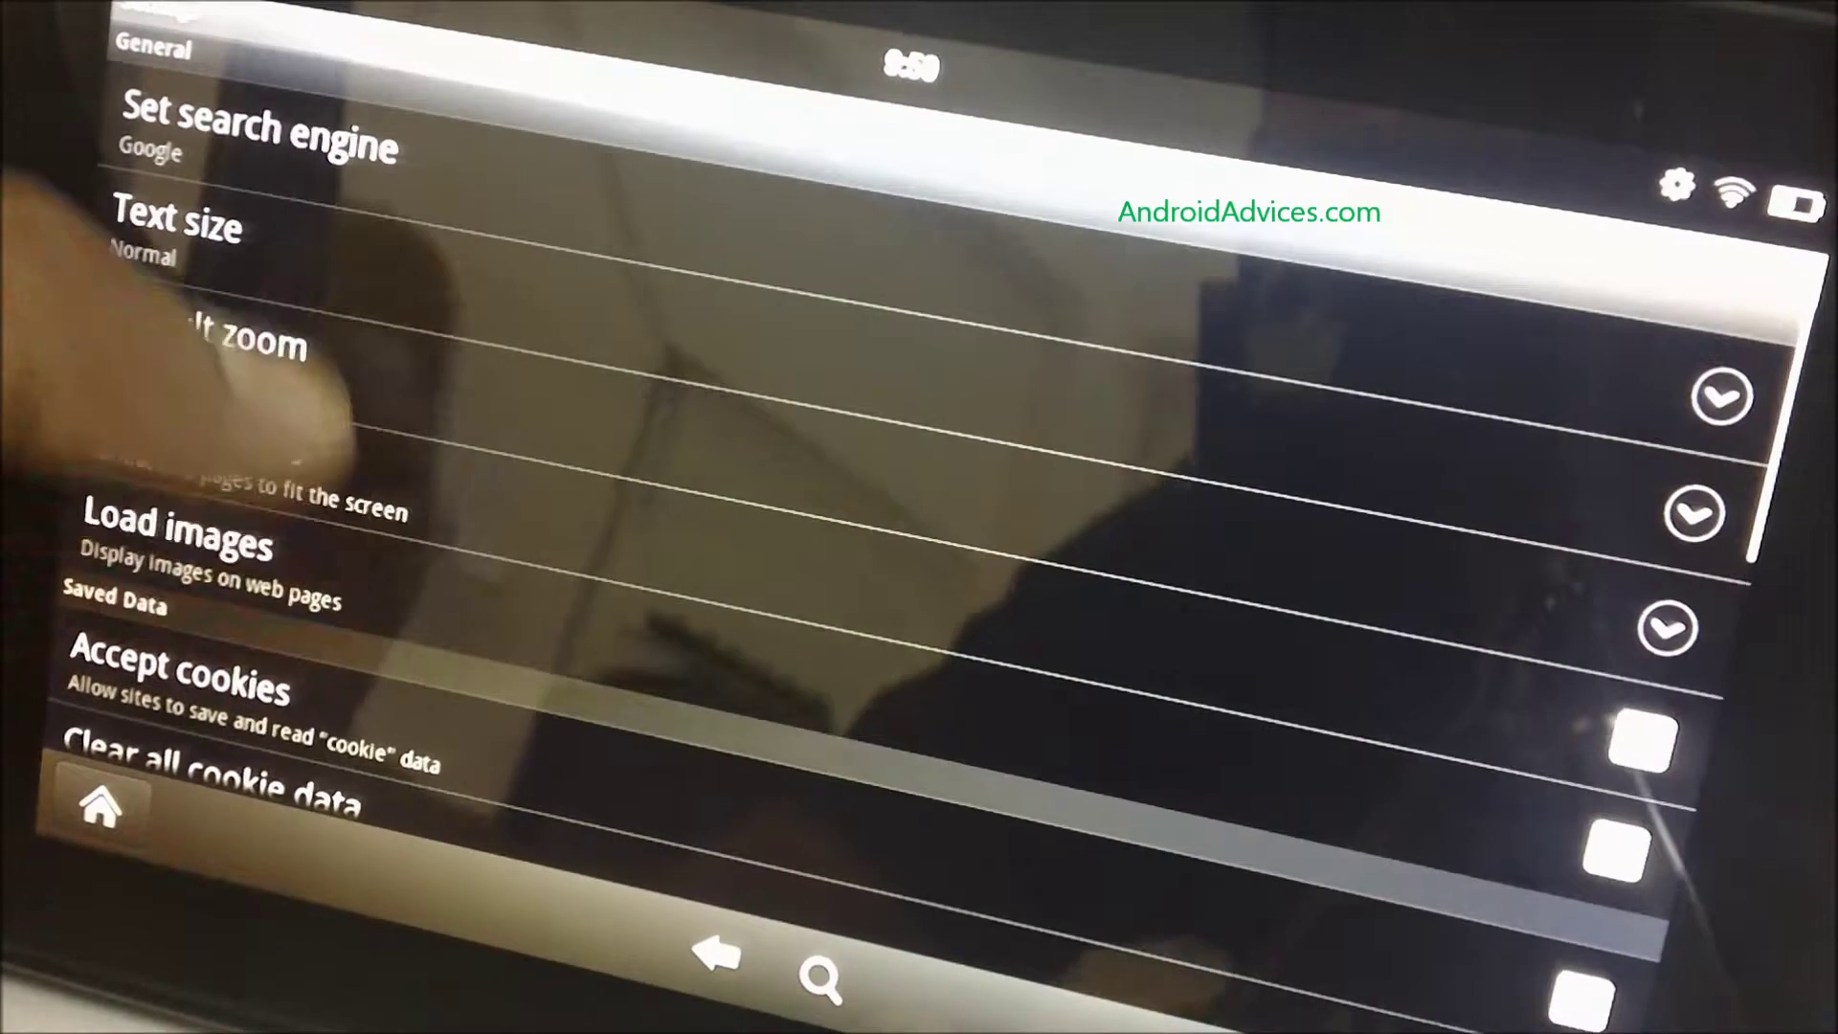
Uncheck Accelerate page loading, keeping Mobile: Optimize for mobile view.
{"action": "scroll", "scroll_direction": "down", "scroll_amount": 3}
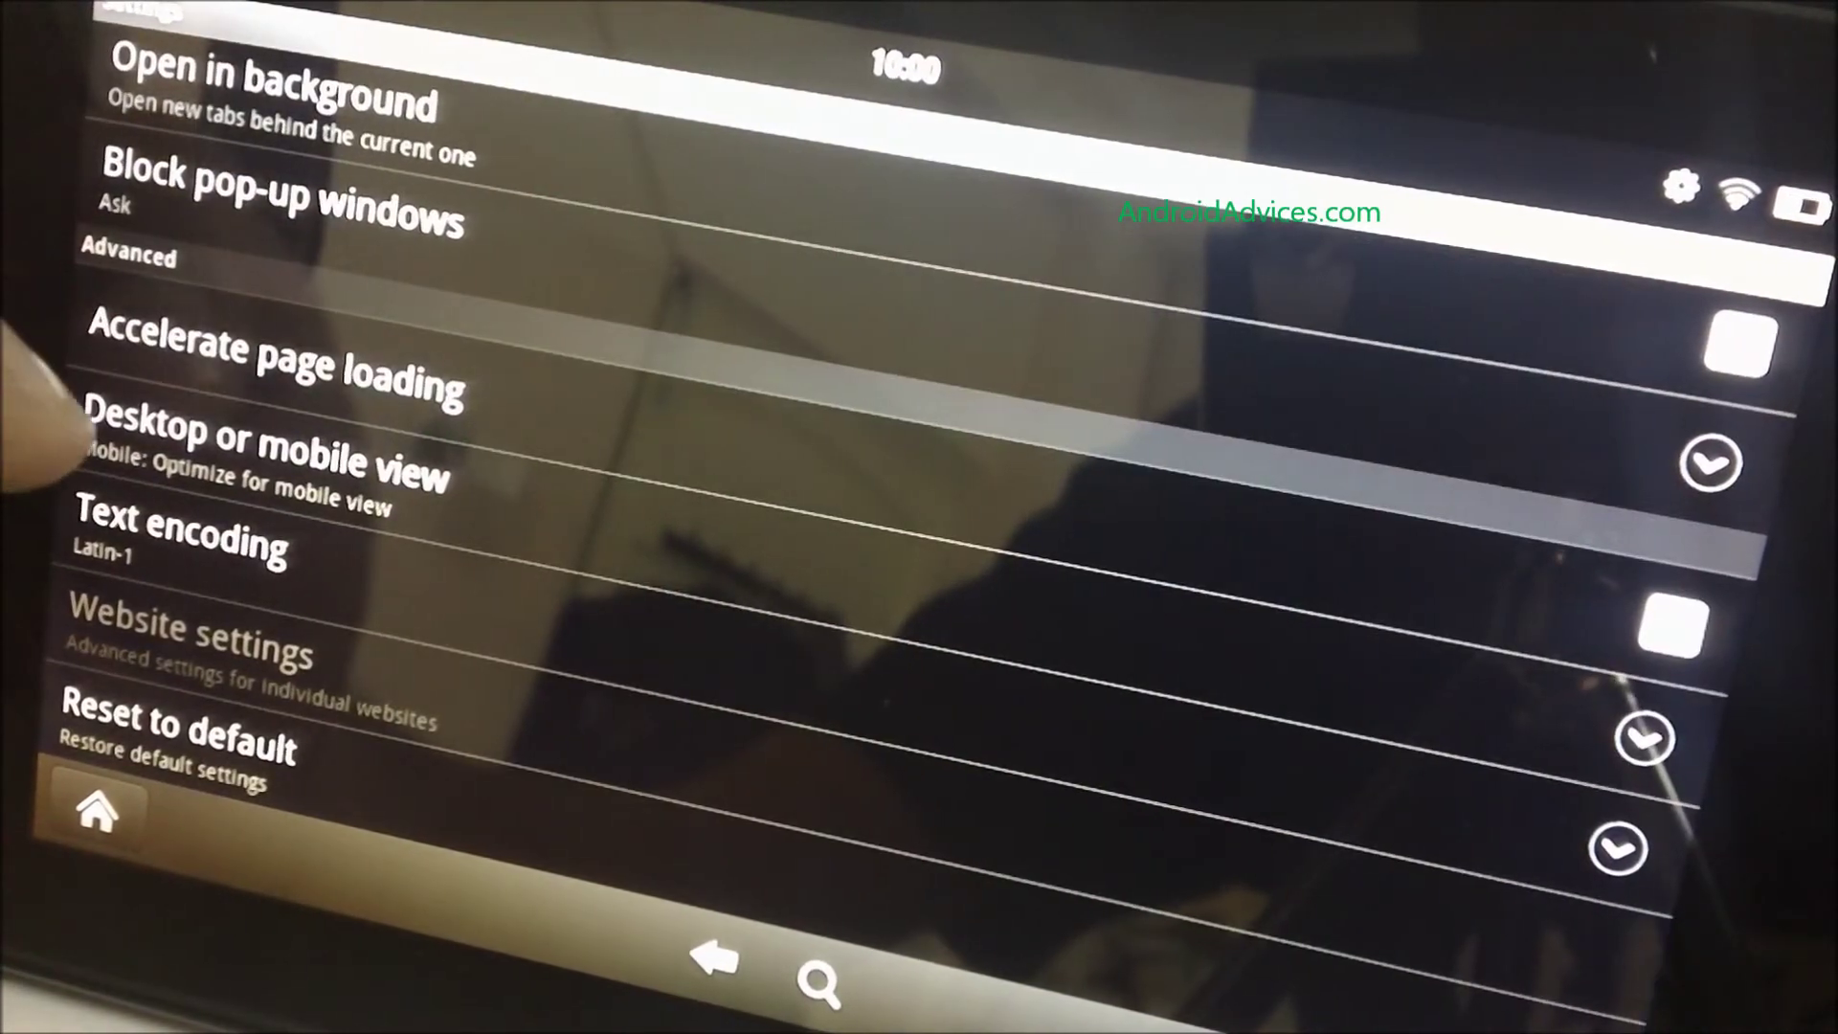
Reopen the Enable plug-ins choices showing Always on, On demand and Off.
{"action": "left_click", "coordinate": [240, 444]}
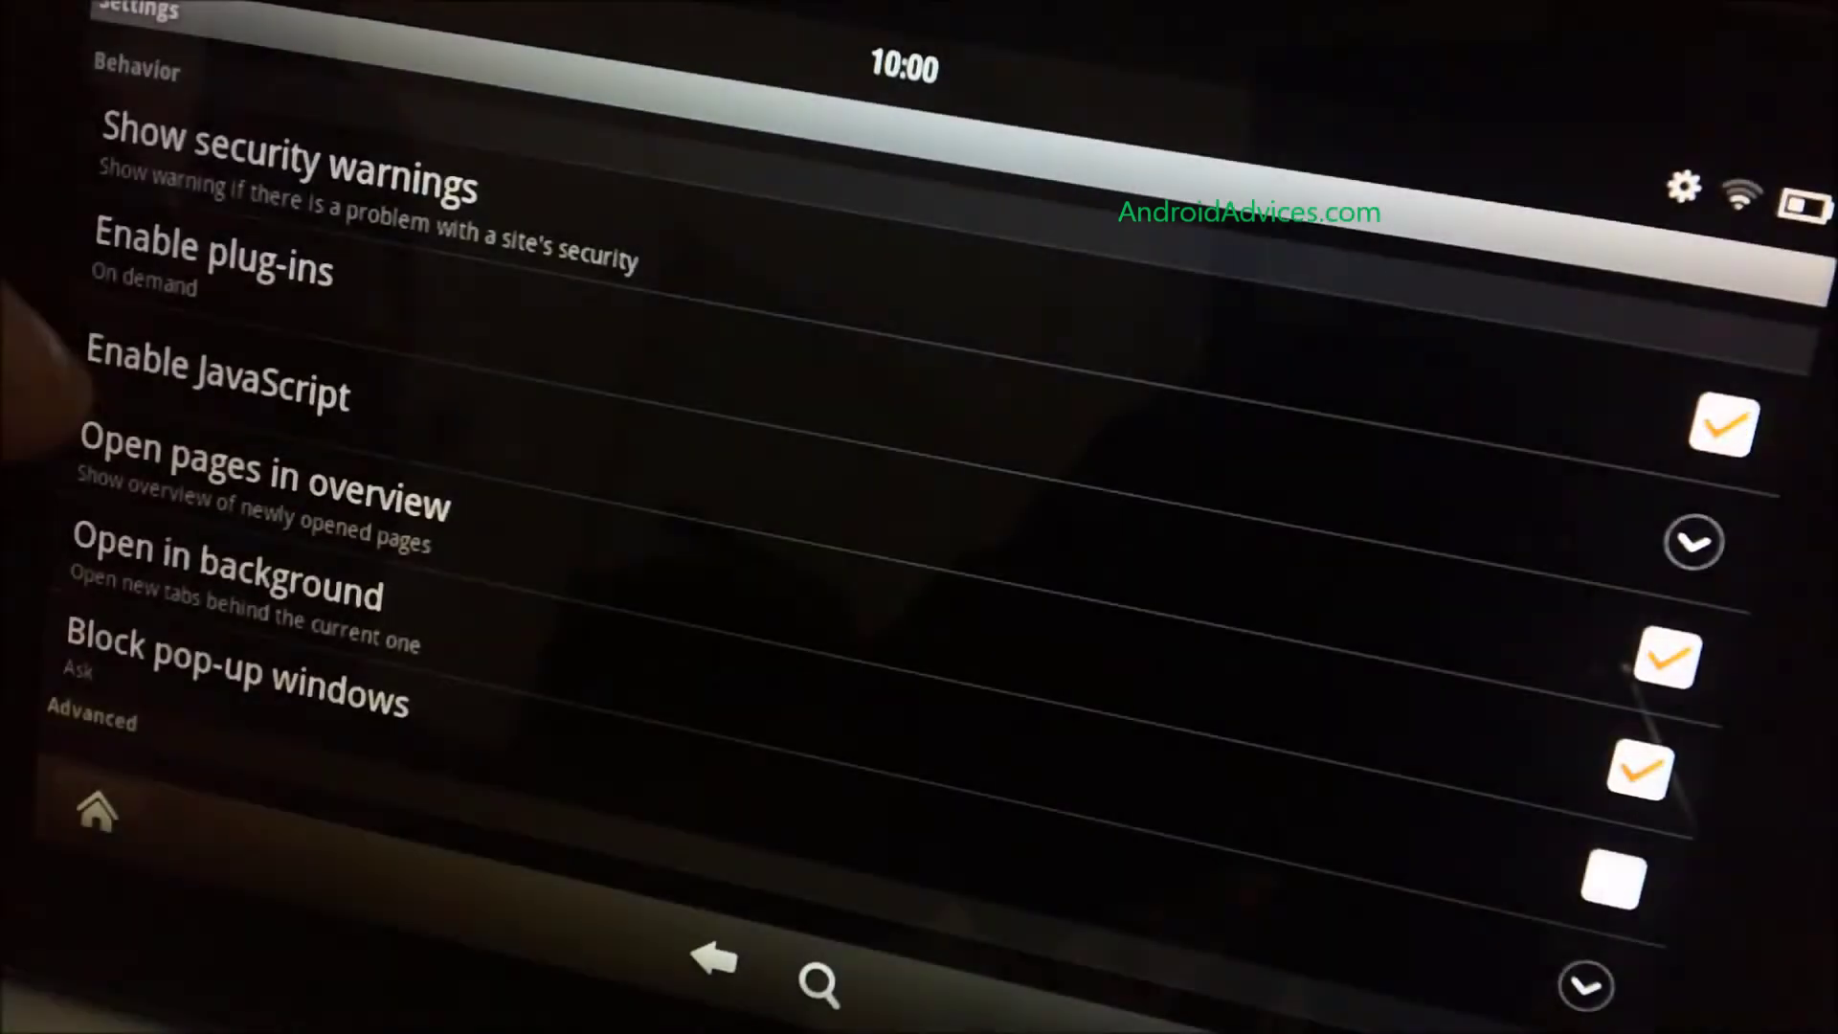
{"action": "left_click", "coordinate": [215, 262]}
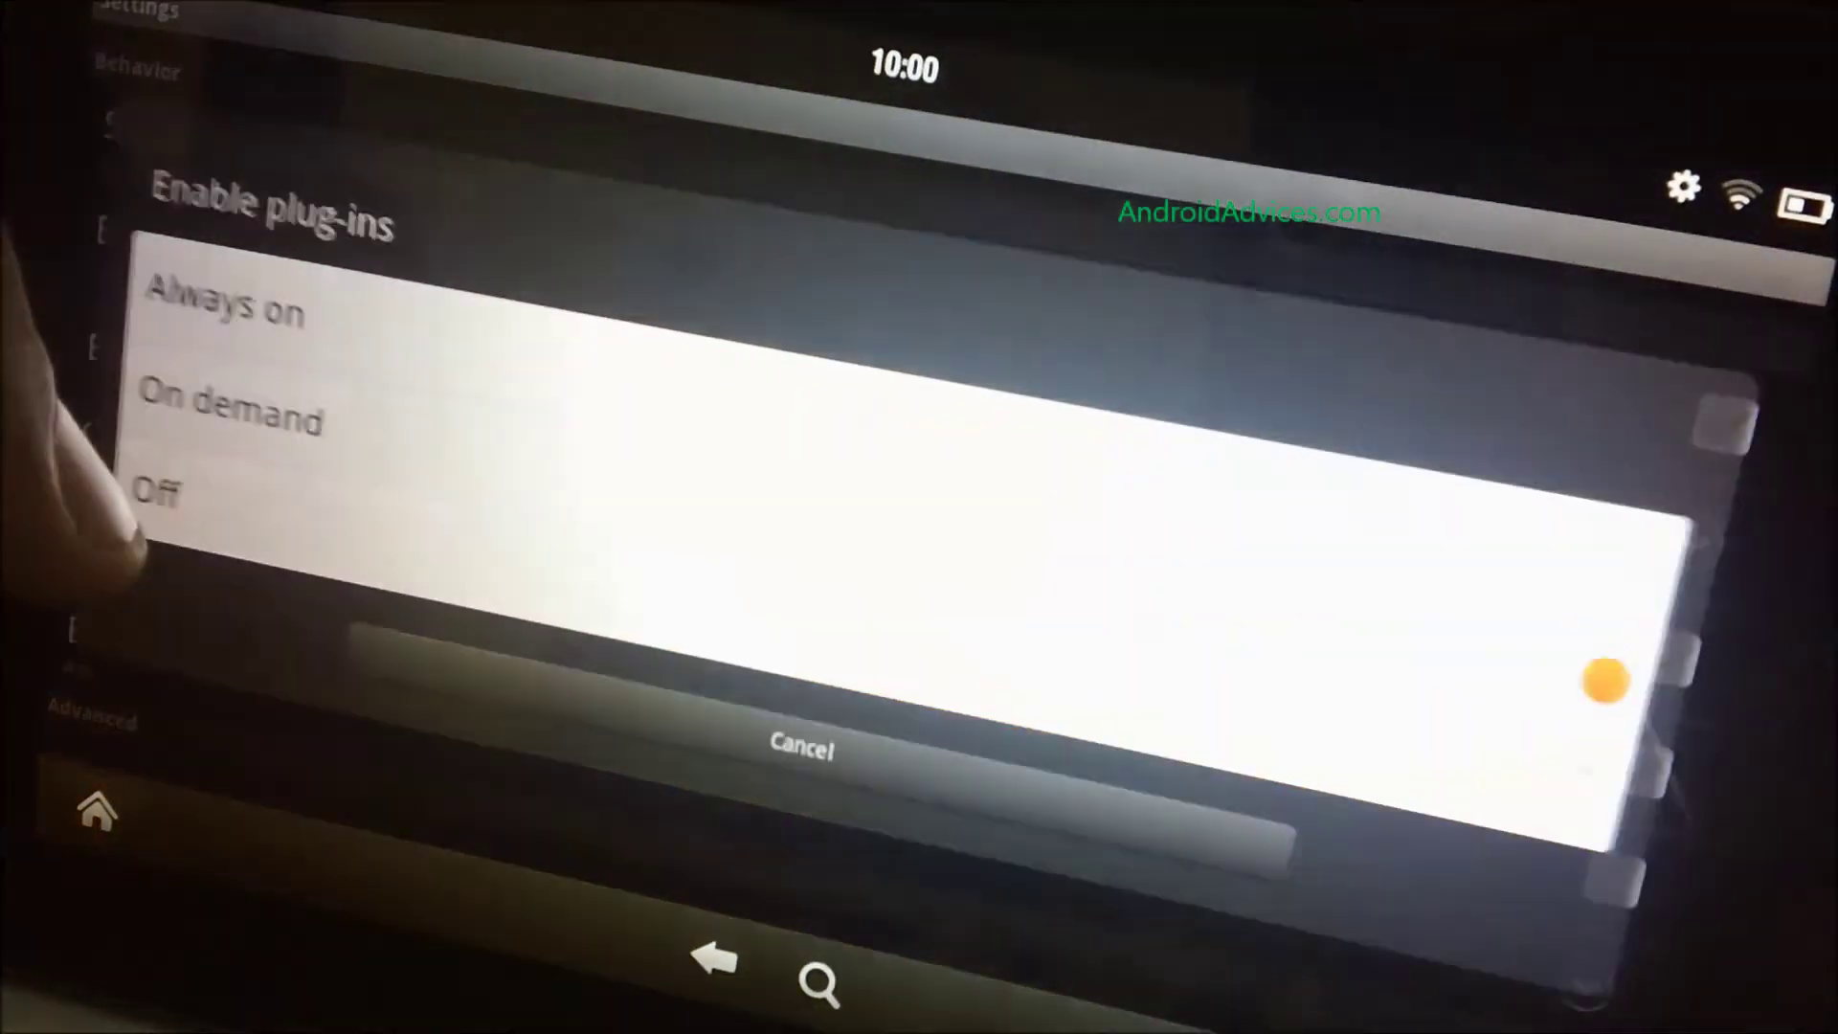